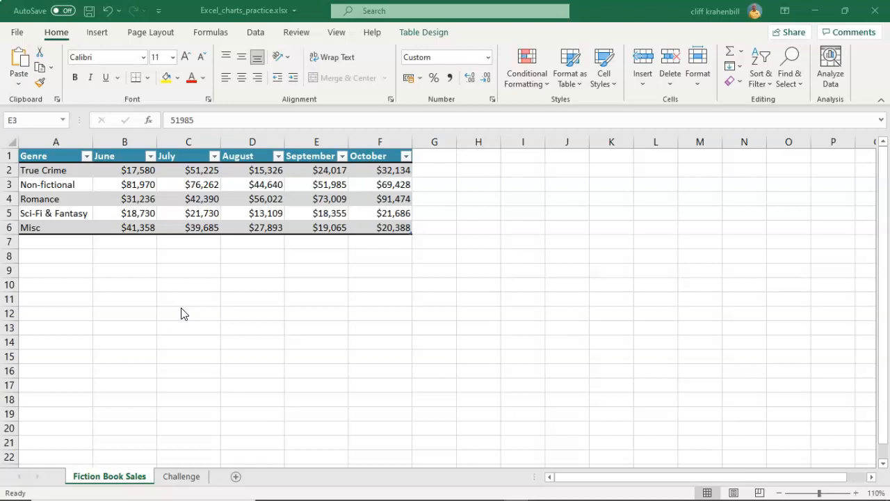
{"action": "mouse_move", "coordinate": [295, 292]}
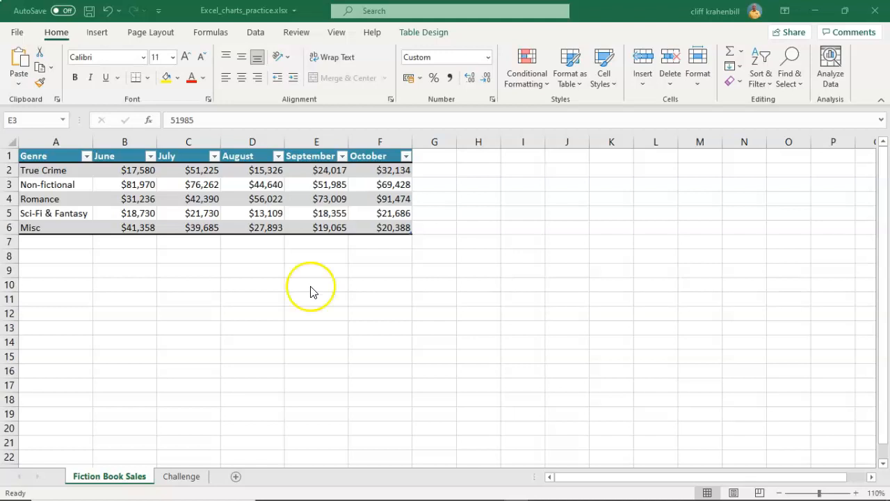
{"action": "mouse_move", "coordinate": [320, 183]}
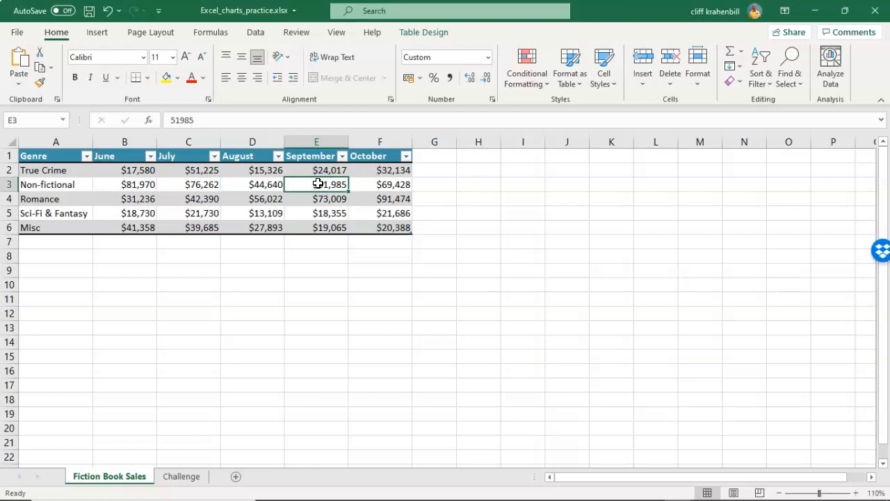
- Post a new comment reading "This is my comment." on cell E3 via the context menu
{"action": "right_click", "coordinate": [317, 184]}
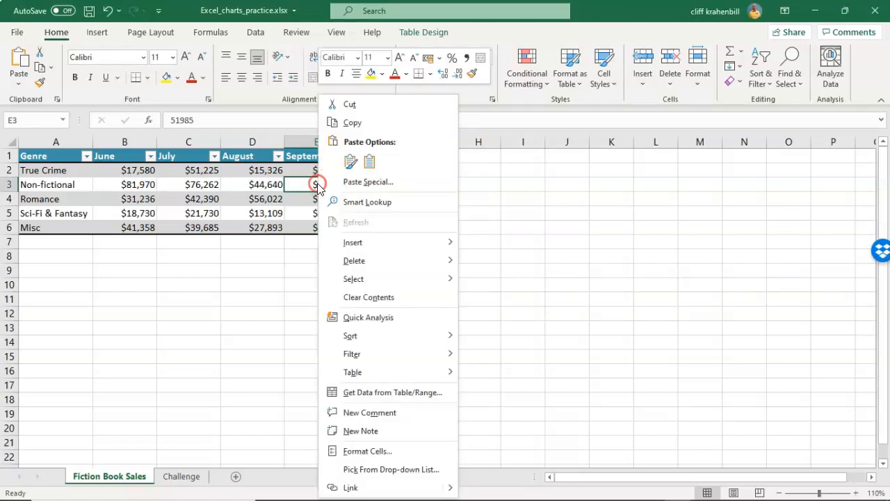
{"action": "mouse_move", "coordinate": [370, 412]}
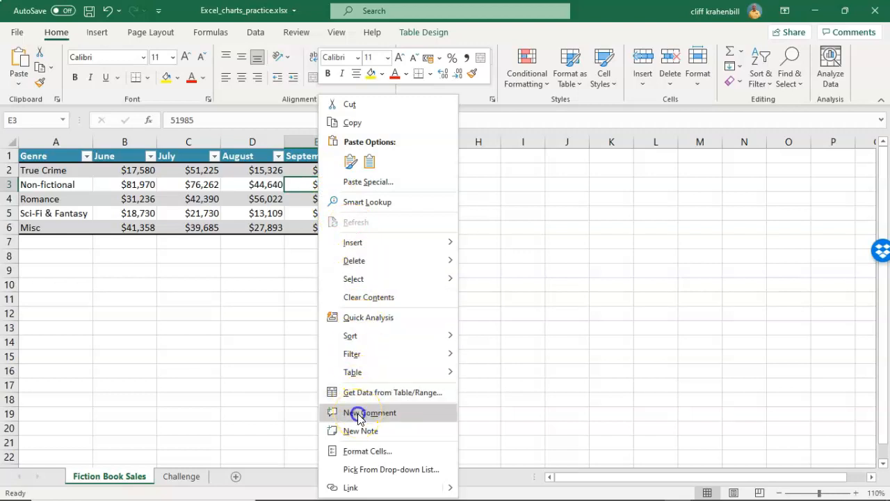
{"action": "left_click", "coordinate": [370, 411]}
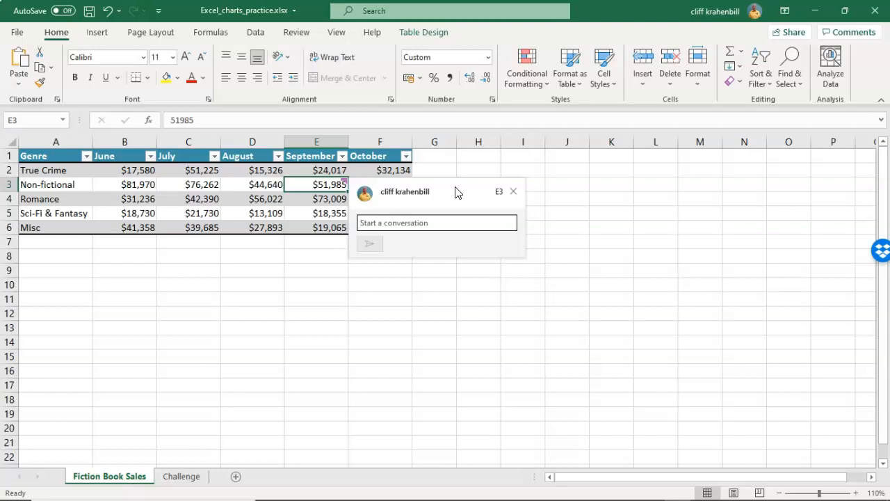
{"action": "type", "text": "This is my comment."}
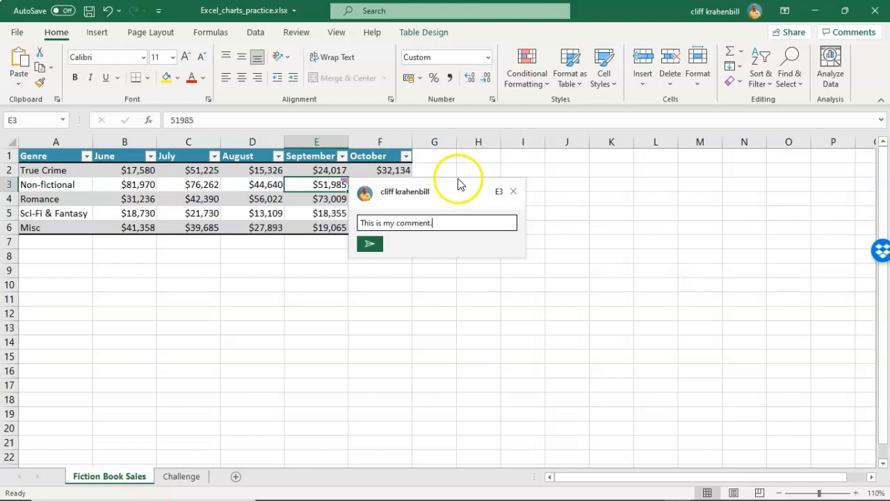
{"action": "mouse_move", "coordinate": [461, 188]}
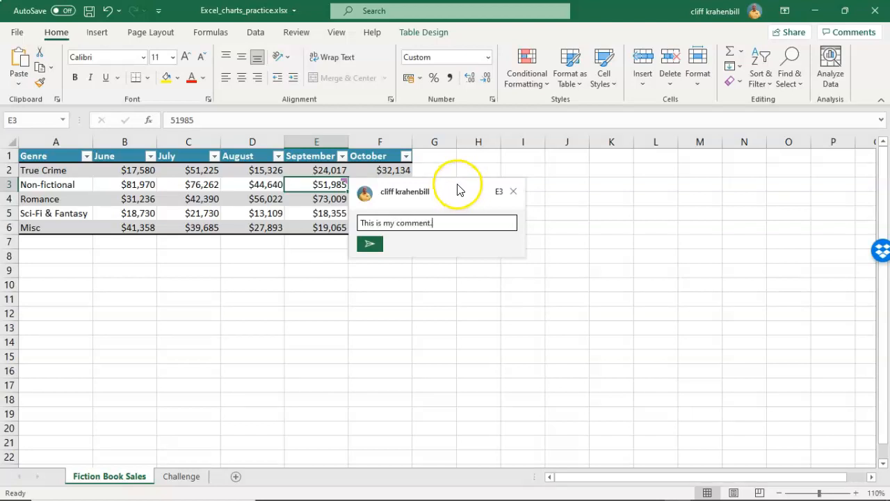
{"action": "mouse_move", "coordinate": [370, 245]}
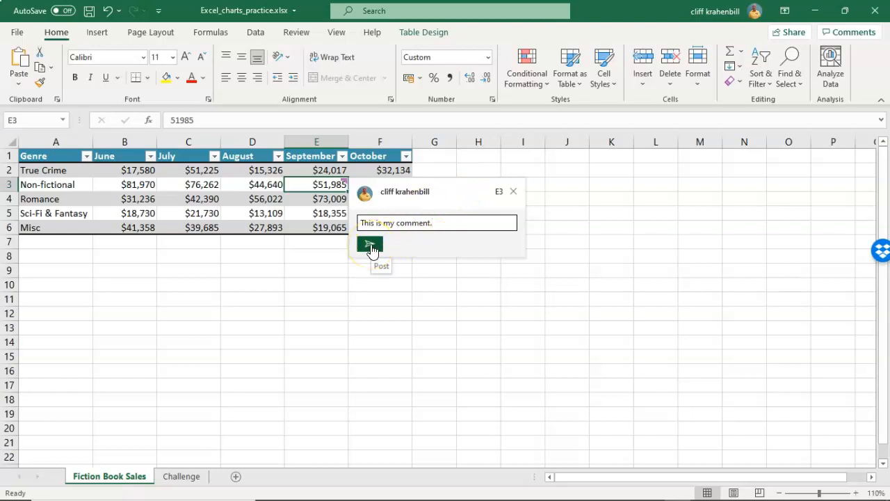
{"action": "left_click", "coordinate": [370, 243]}
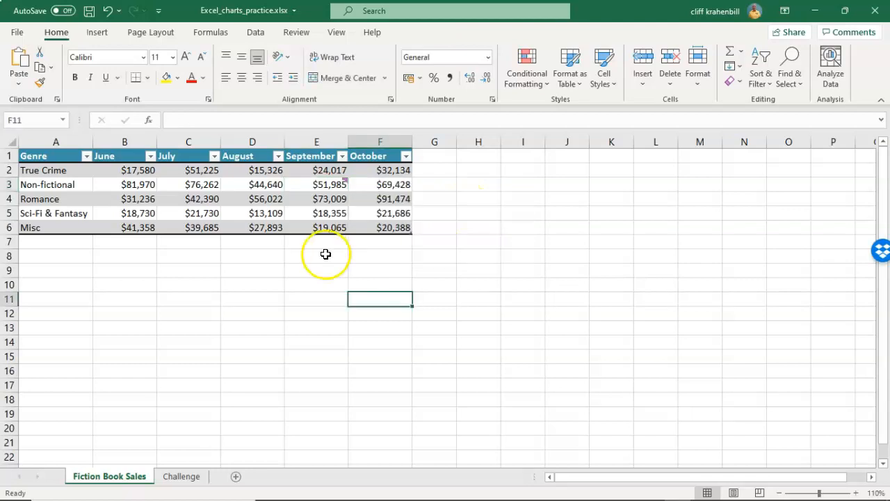
{"action": "mouse_move", "coordinate": [321, 255]}
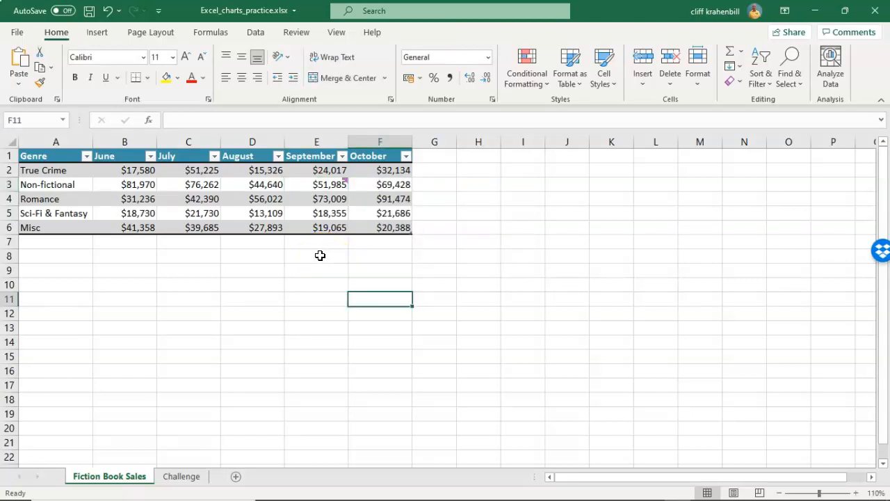
{"action": "mouse_move", "coordinate": [320, 253]}
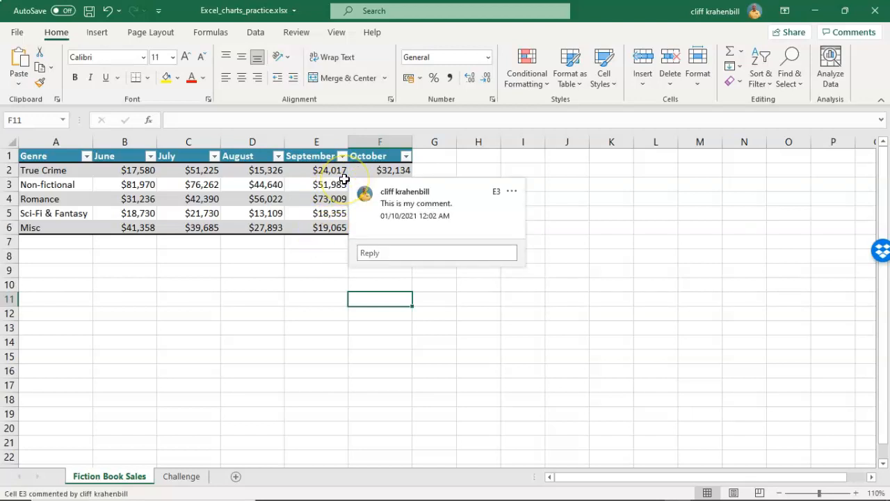
{"action": "mouse_move", "coordinate": [318, 267]}
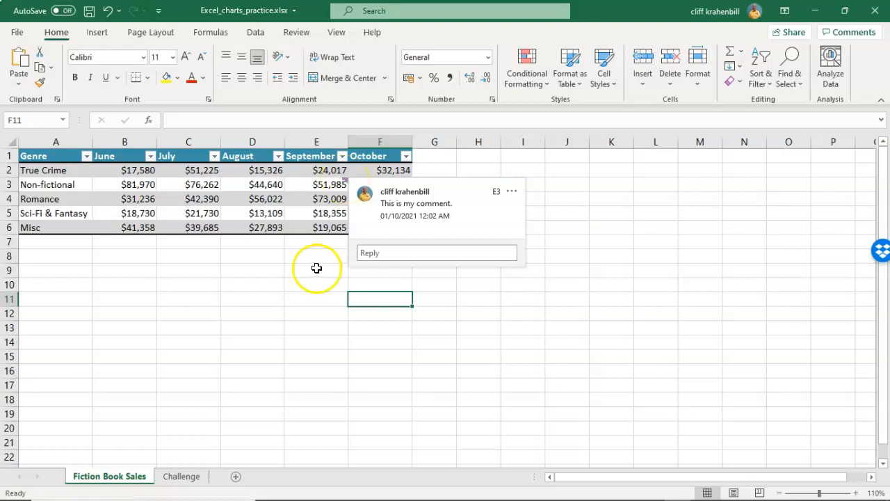
{"action": "mouse_move", "coordinate": [345, 181]}
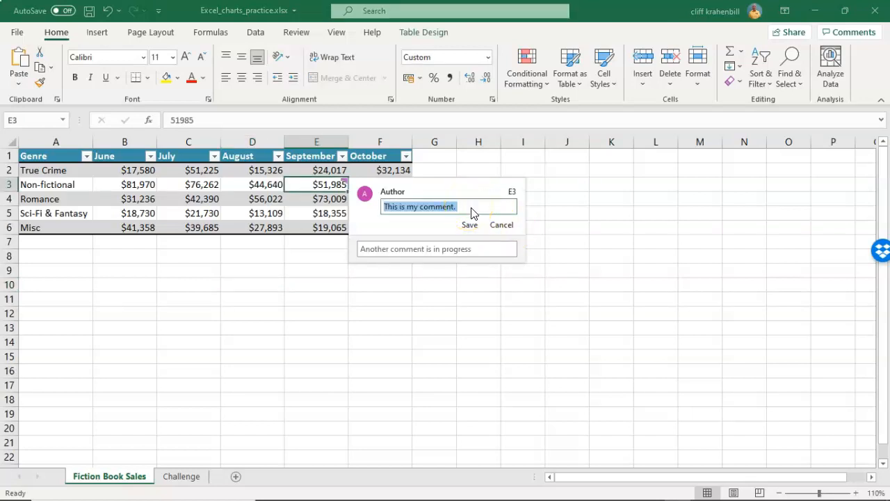
- Save the E3 comment after editing, leaving its text "This is my comment."
{"action": "left_click", "coordinate": [470, 224]}
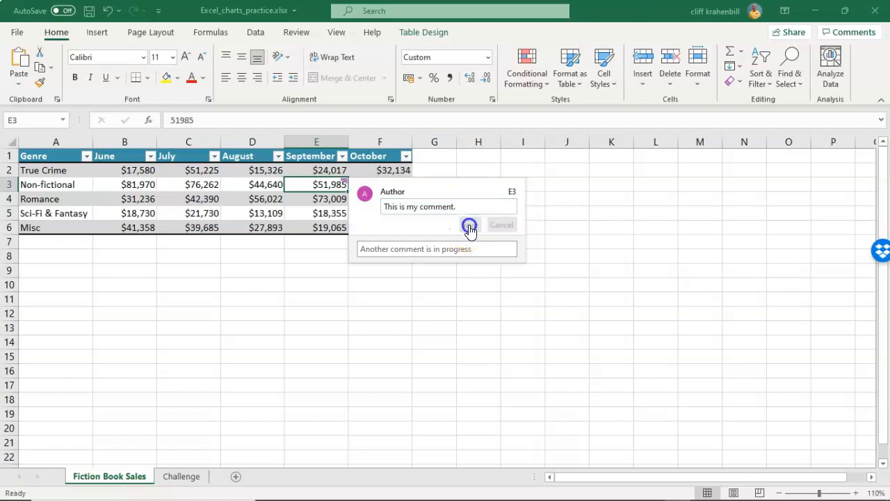
{"action": "left_click", "coordinate": [471, 226]}
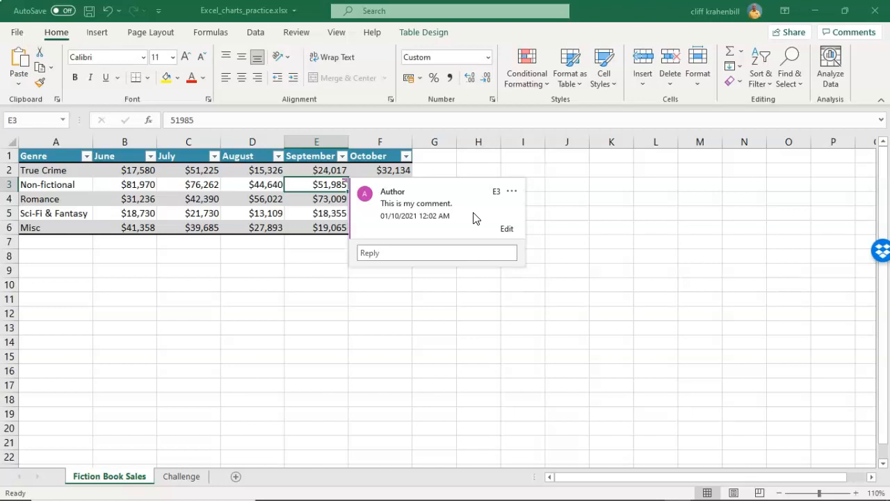
{"action": "mouse_move", "coordinate": [512, 201]}
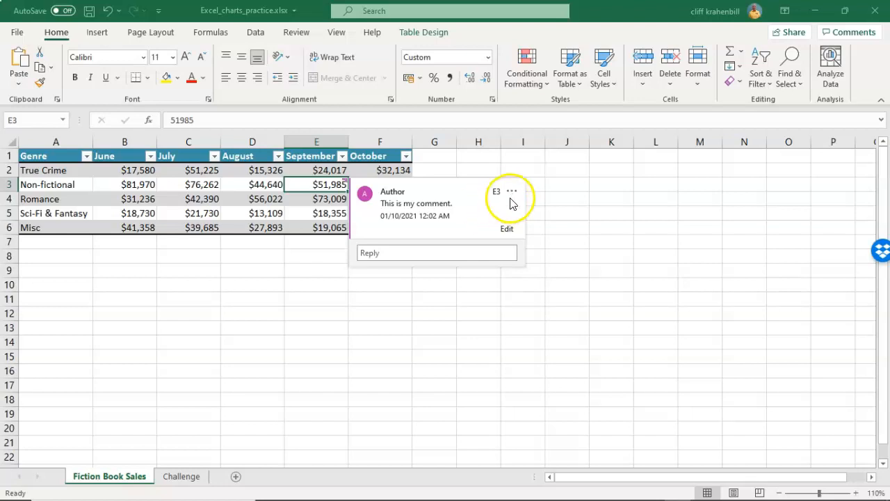
{"action": "mouse_move", "coordinate": [512, 192]}
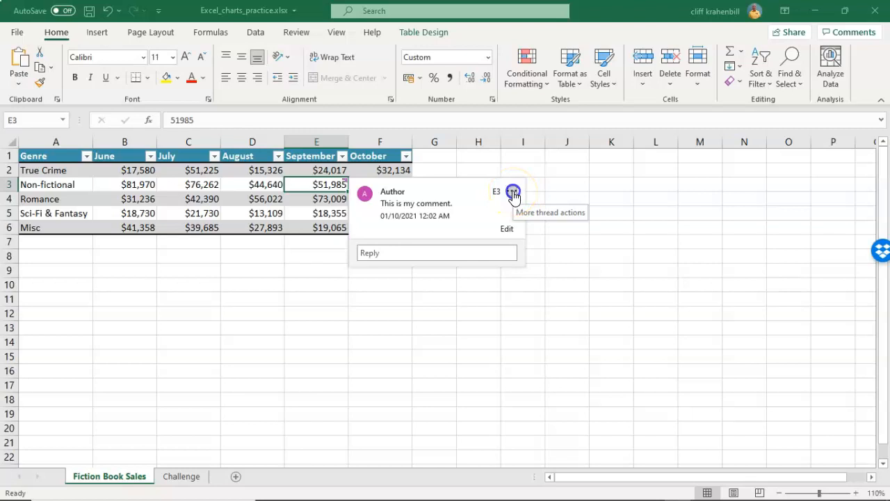
{"action": "left_click", "coordinate": [512, 192]}
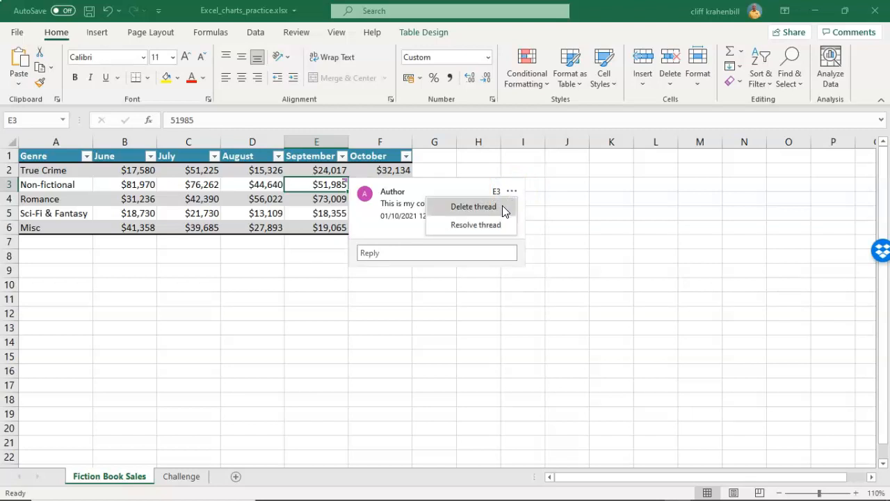
{"action": "mouse_move", "coordinate": [501, 212]}
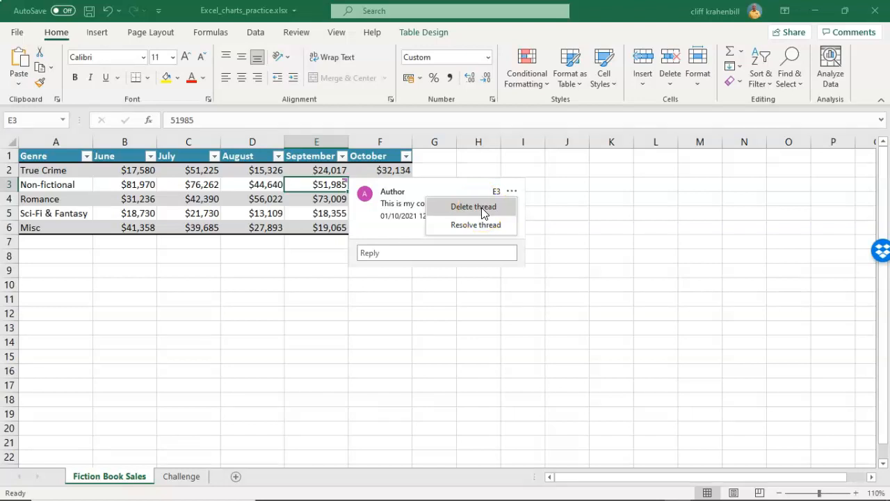
{"action": "left_click", "coordinate": [473, 205]}
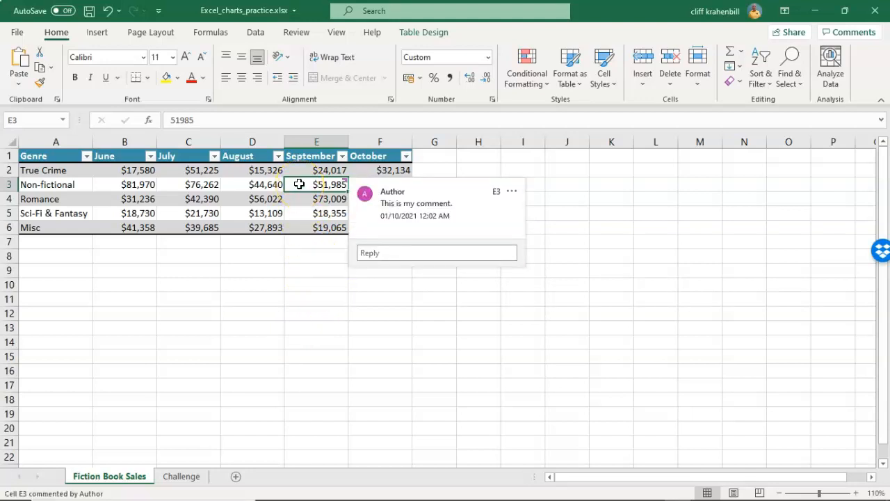
- Delete the comment from cell E3 via the context menu's Delete Comment
{"action": "right_click", "coordinate": [314, 184]}
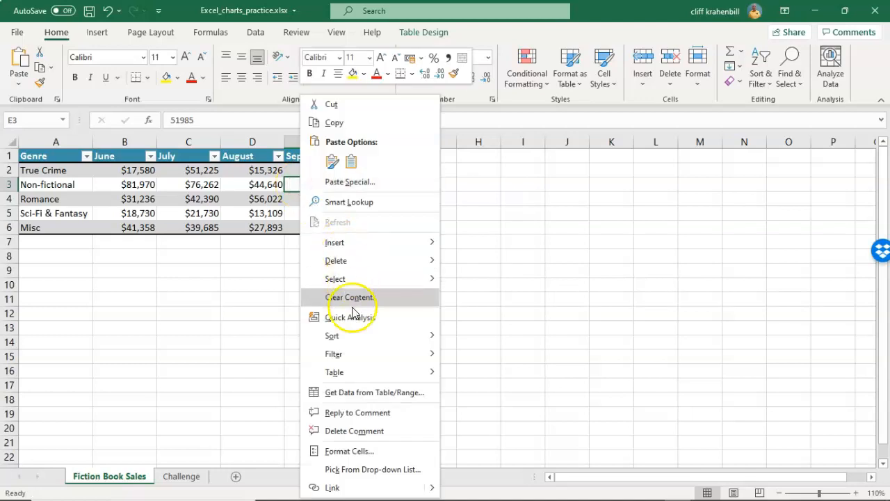
{"action": "mouse_move", "coordinate": [359, 437]}
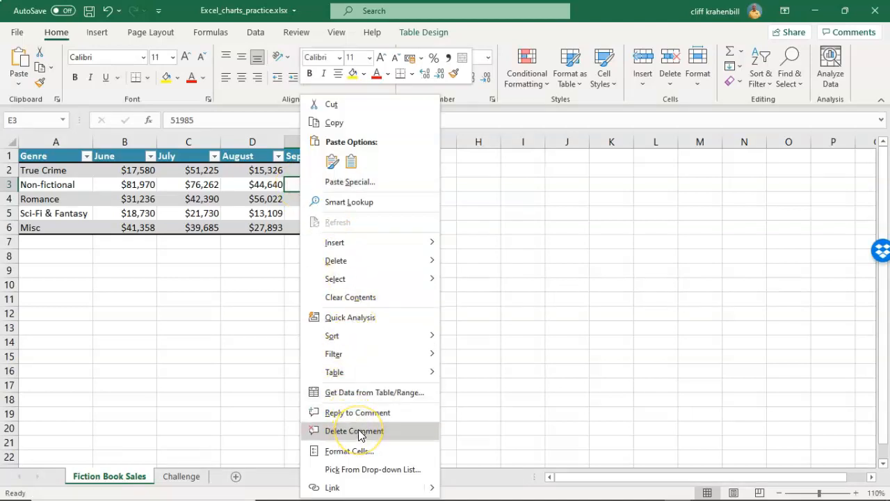
{"action": "left_click", "coordinate": [357, 428]}
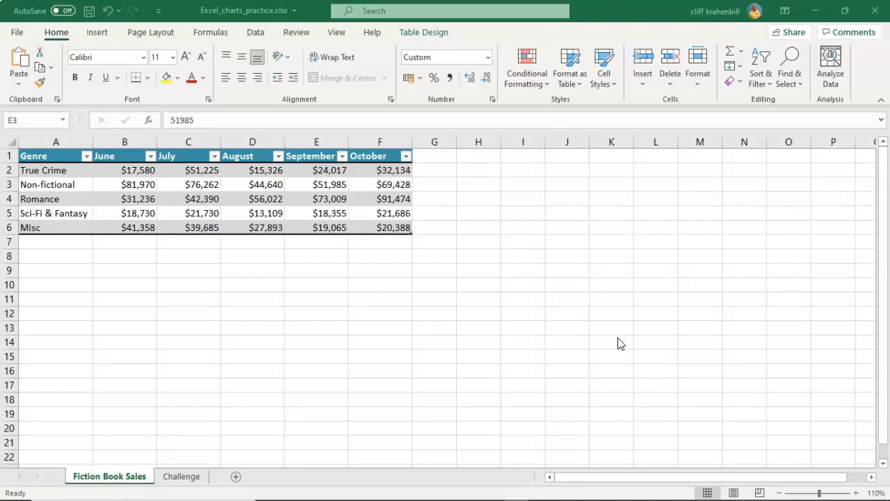
{"action": "mouse_move", "coordinate": [451, 339]}
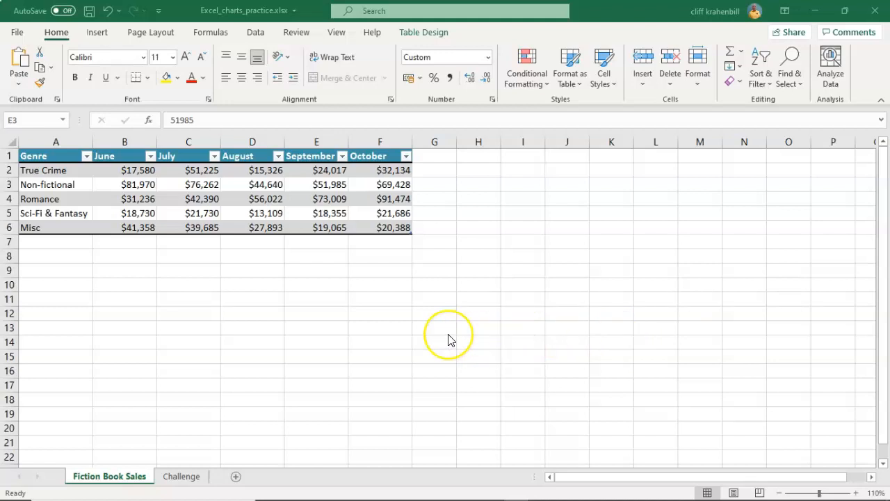